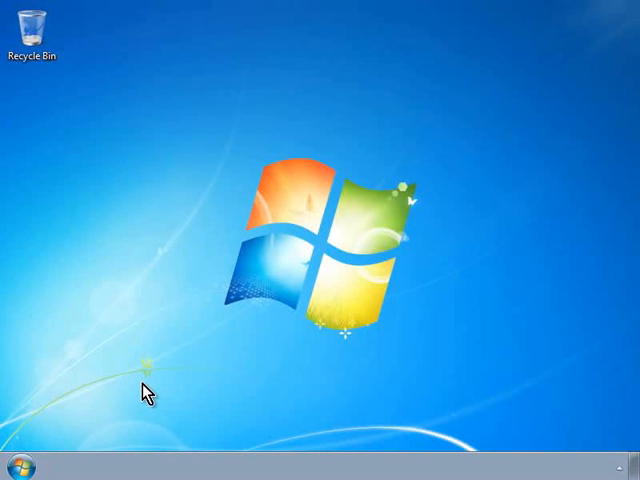
mouse_move(20, 467)
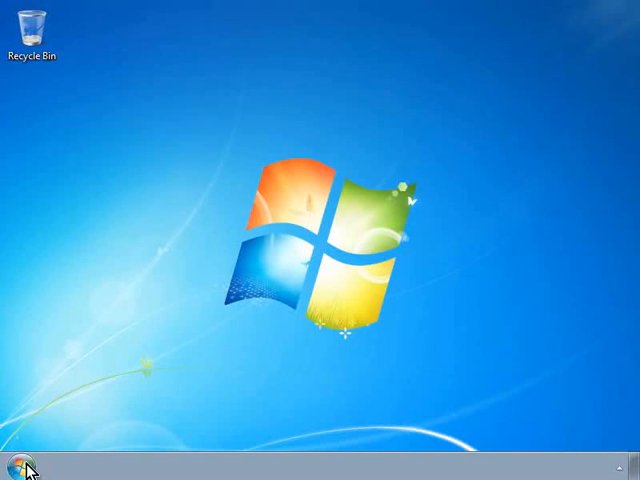
Launch LibreOffice Base 3.3 from the Start menu's All Programs list
click(18, 466)
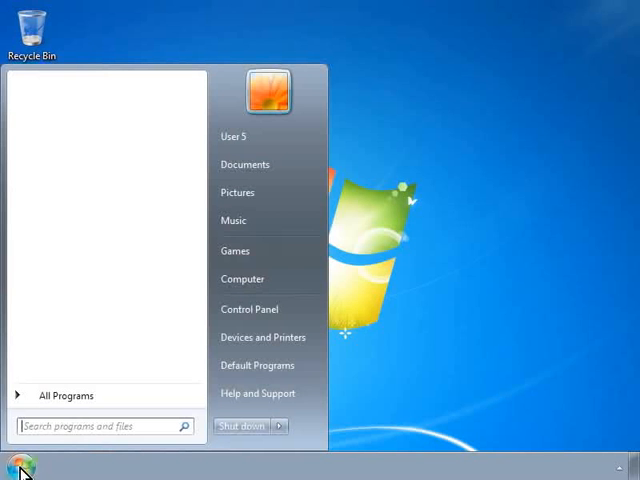
click(68, 394)
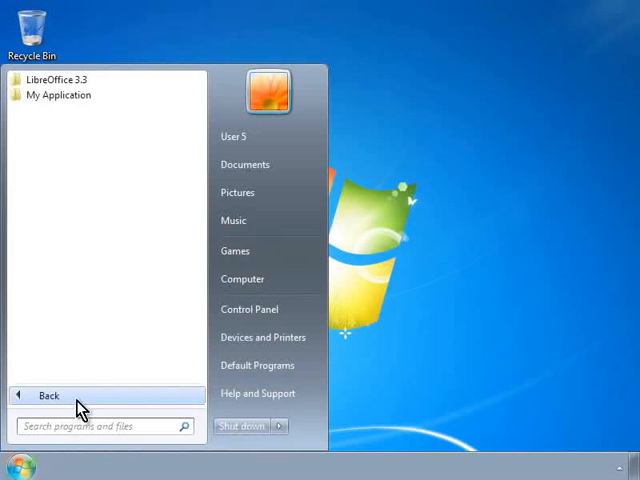
mouse_move(87, 363)
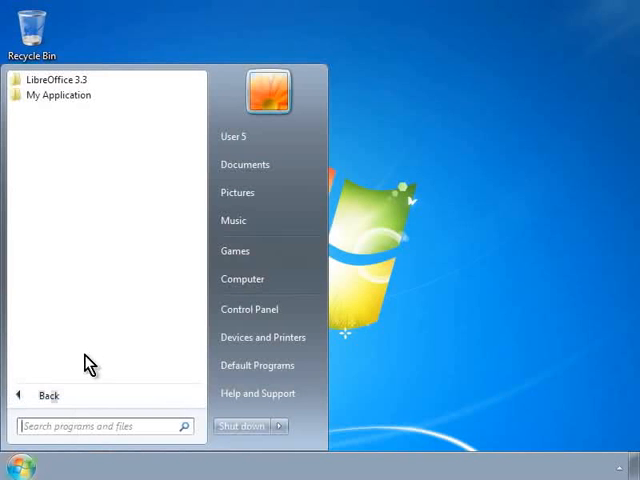
click(58, 79)
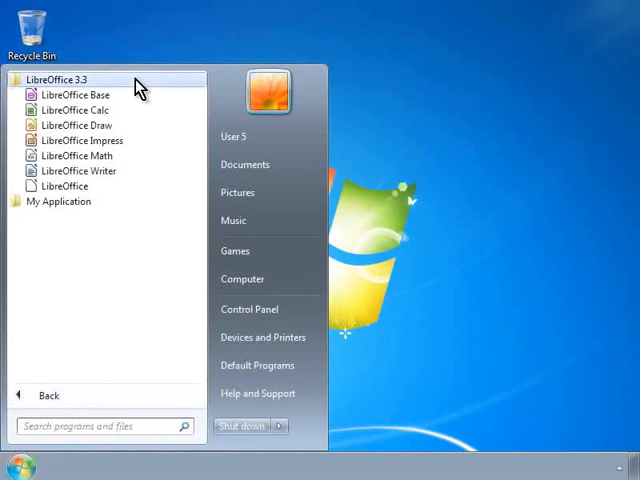
click(76, 94)
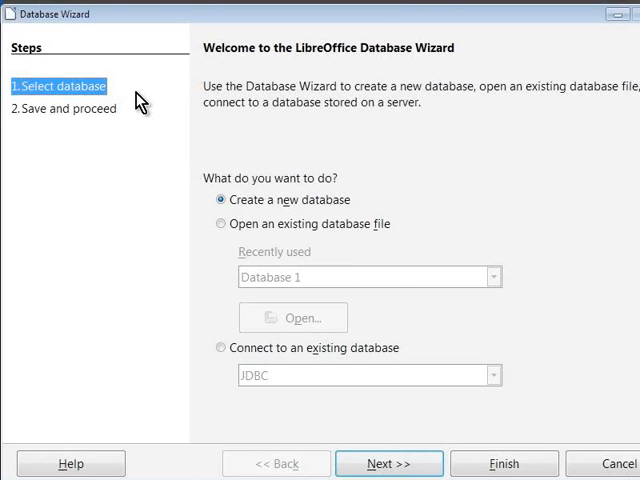
Open the recently used Library database file through the Database Wizard
click(221, 224)
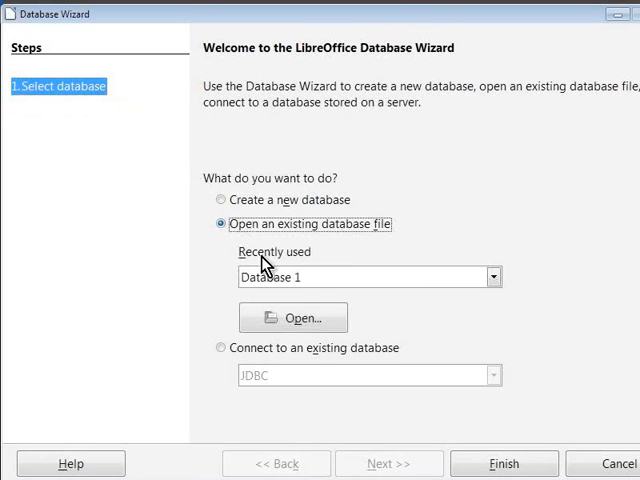
mouse_move(490, 295)
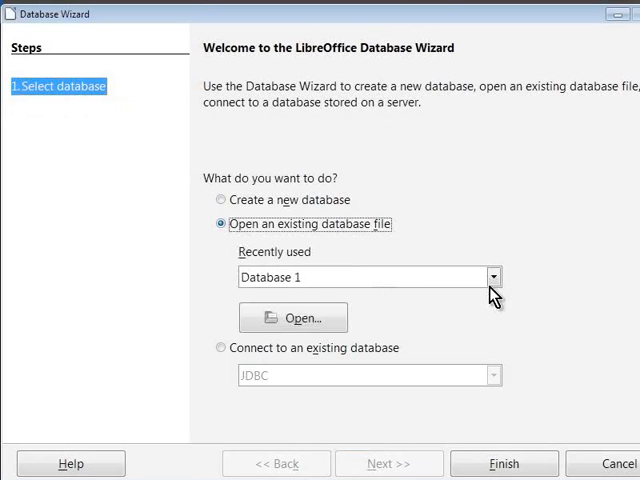
click(489, 277)
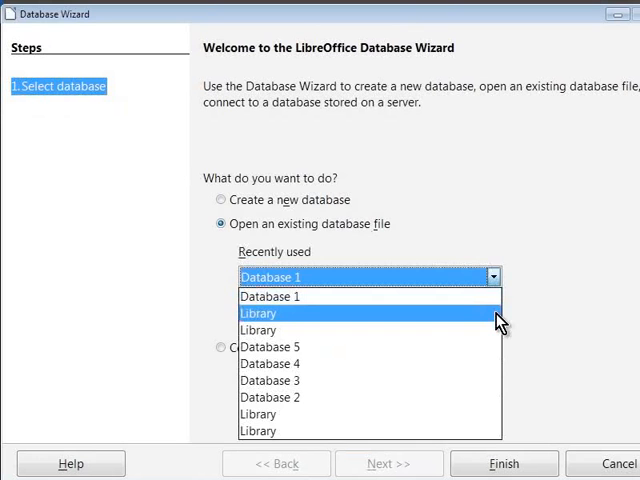
click(259, 313)
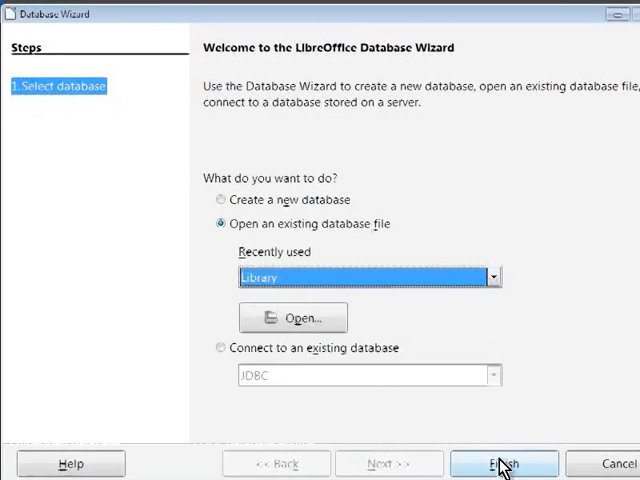
click(504, 463)
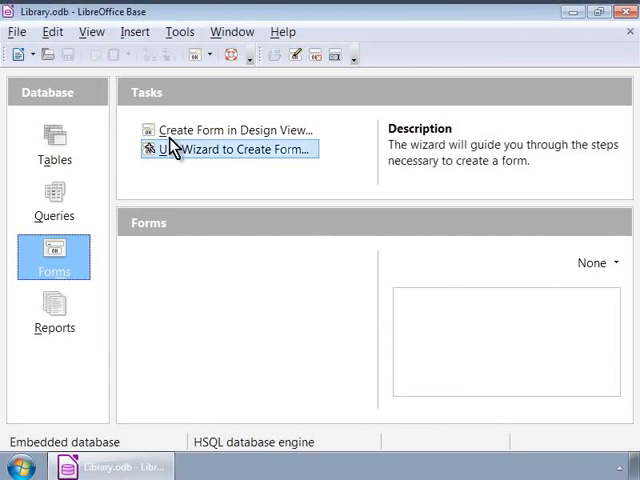
click(18, 31)
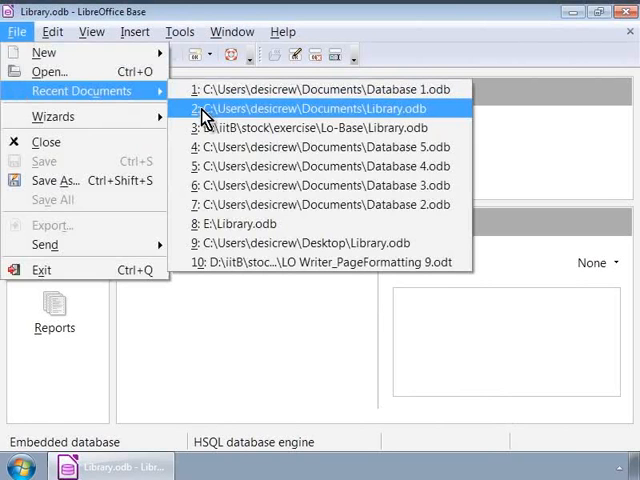
click(310, 108)
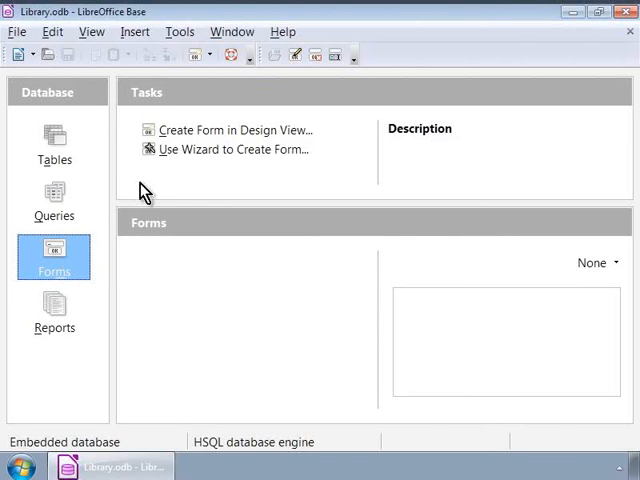
mouse_move(161, 177)
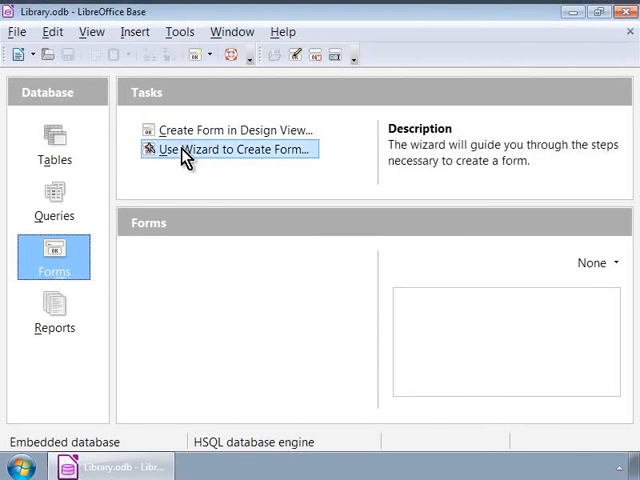
mouse_move(183, 188)
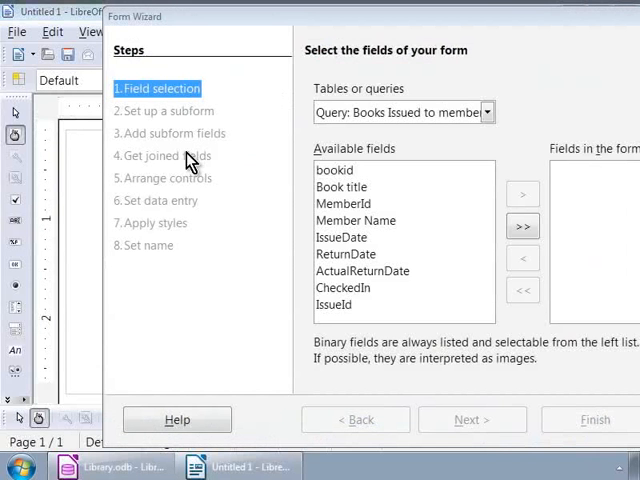
mouse_move(152, 30)
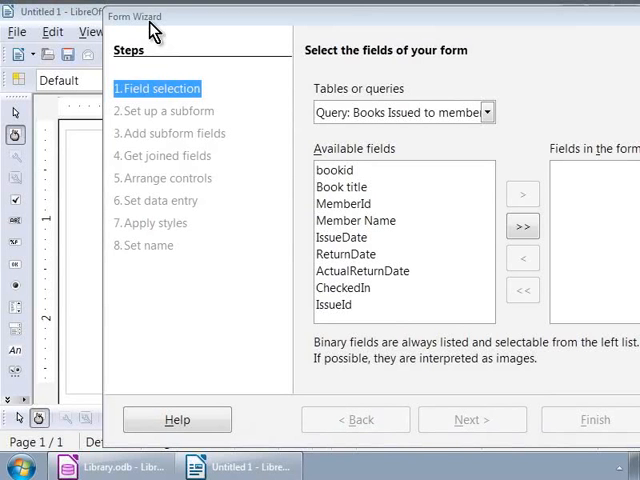
mouse_move(162, 124)
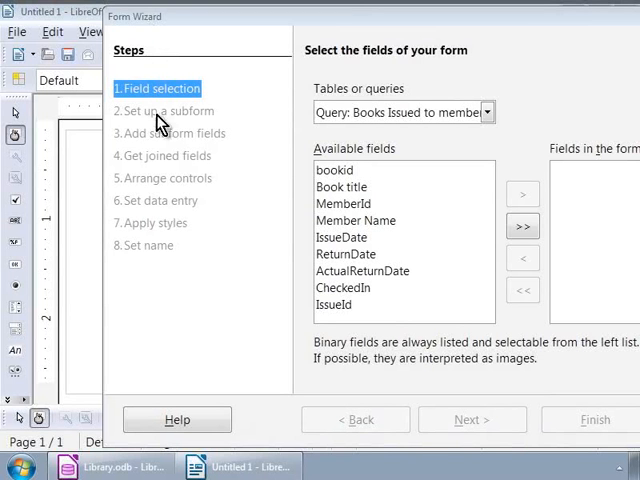
mouse_move(167, 263)
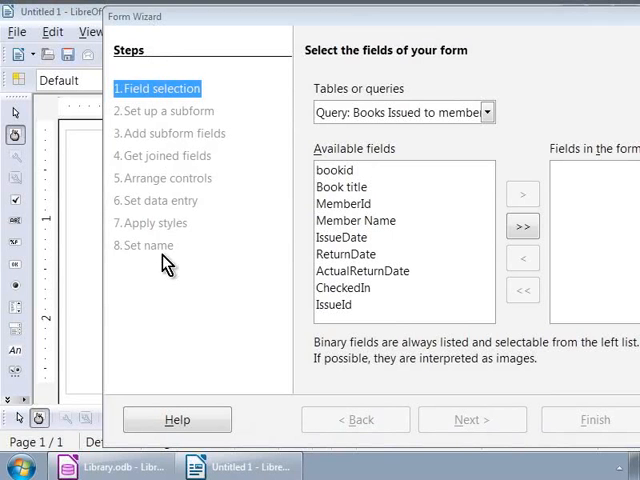
mouse_move(165, 270)
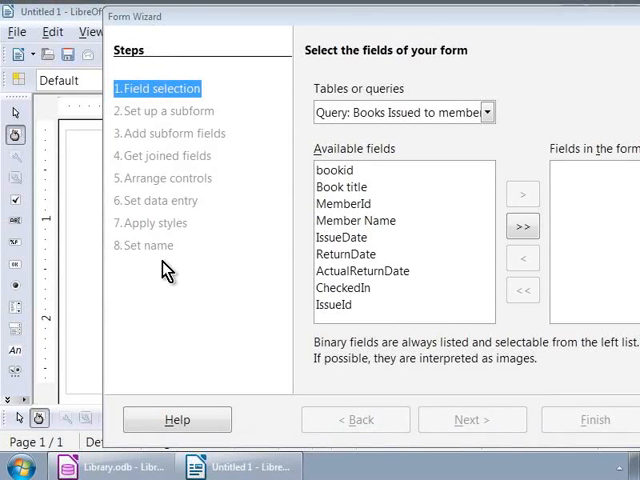
mouse_move(172, 120)
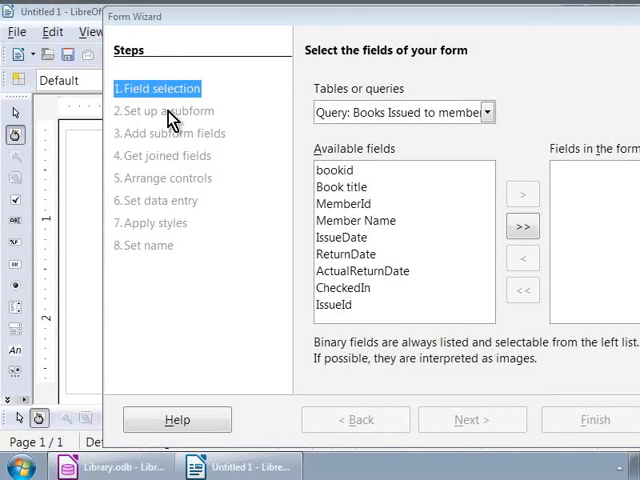
mouse_move(170, 110)
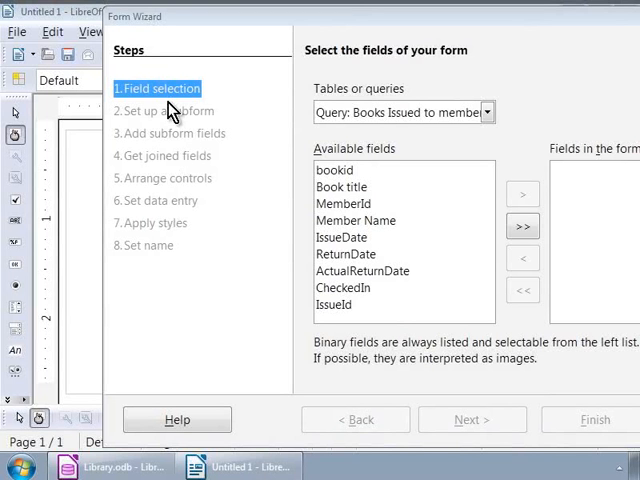
mouse_move(400, 122)
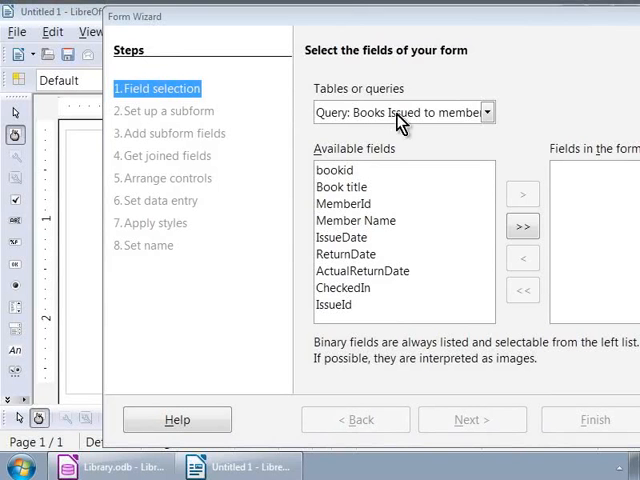
Use Table: Books as the form source with all fields except bookid
click(487, 112)
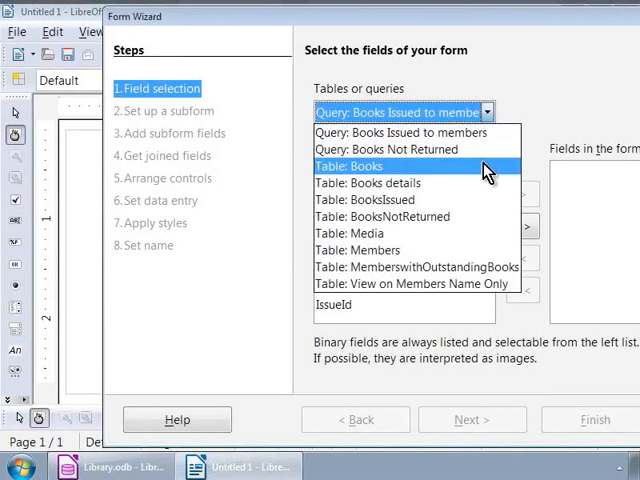
click(366, 166)
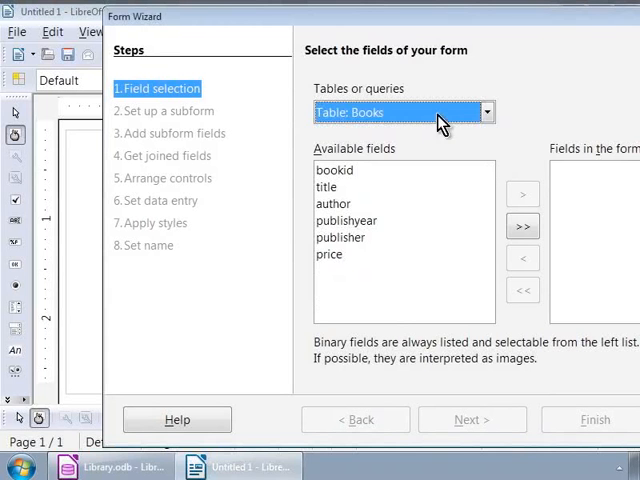
mouse_move(447, 125)
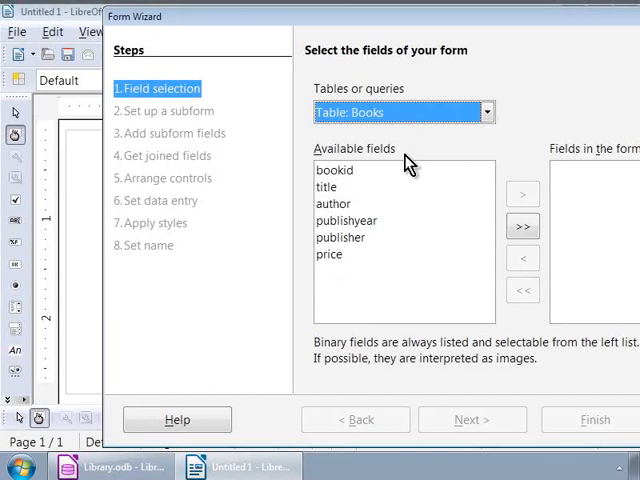
mouse_move(588, 160)
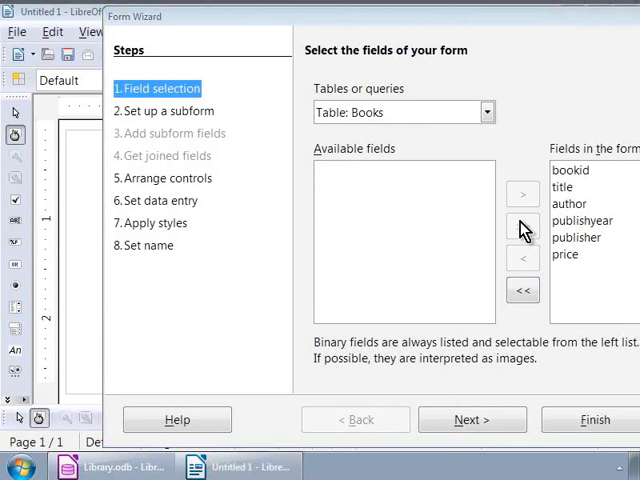
click(570, 169)
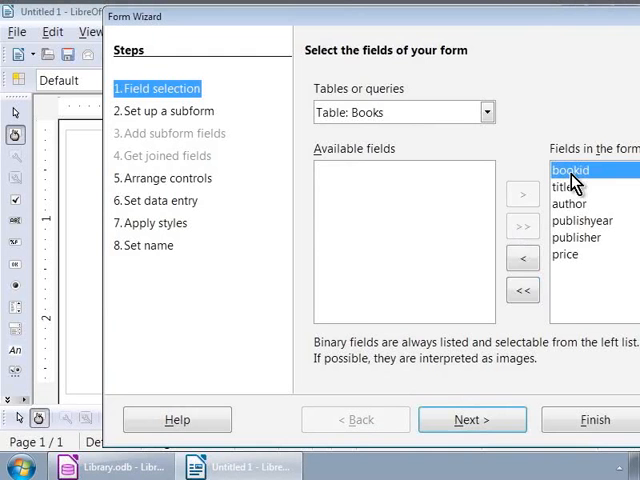
mouse_move(535, 232)
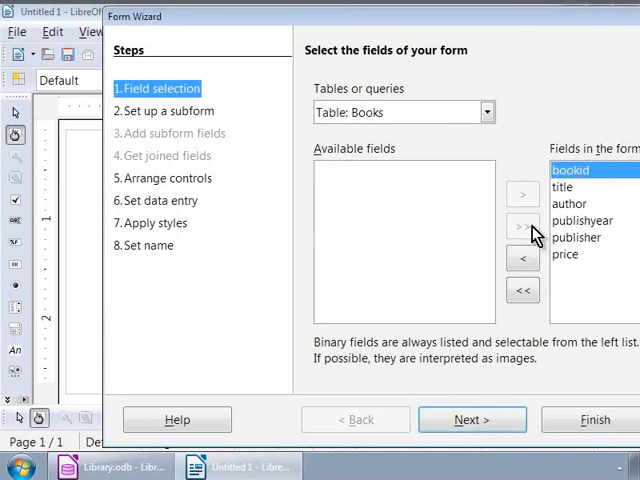
click(523, 255)
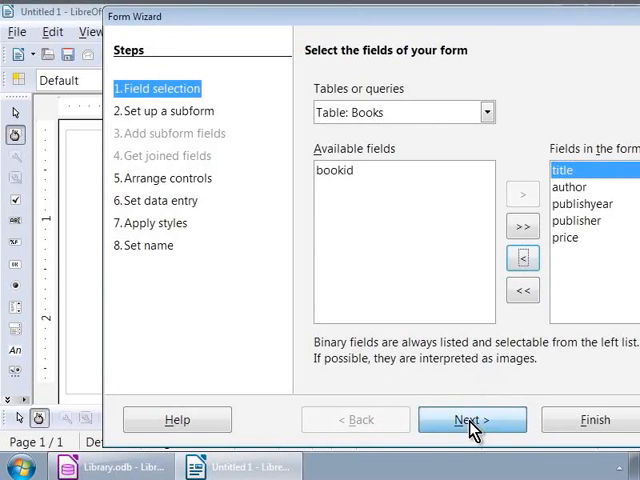
Advance to the Set up a subform step without adding a subform
click(471, 419)
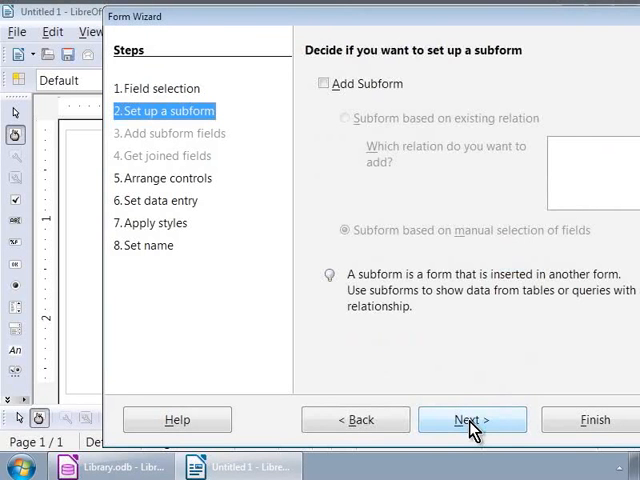
Preview the arrangement layouts and choose Columnar - Labels Left for the main form
click(471, 419)
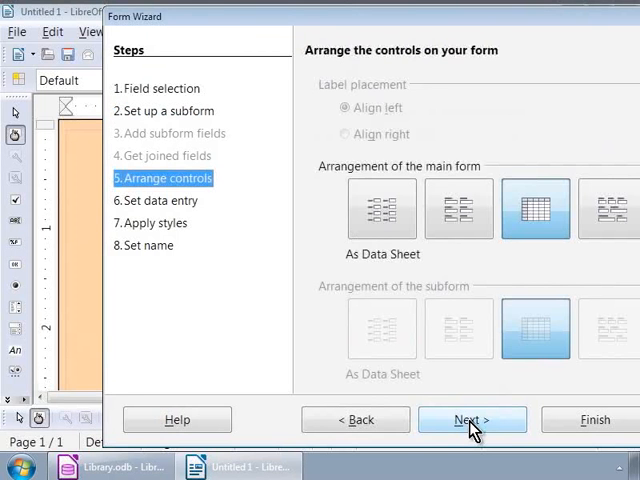
mouse_move(263, 249)
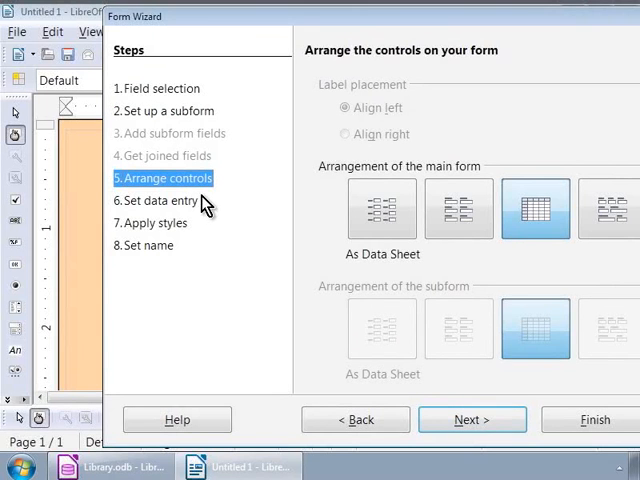
mouse_move(430, 185)
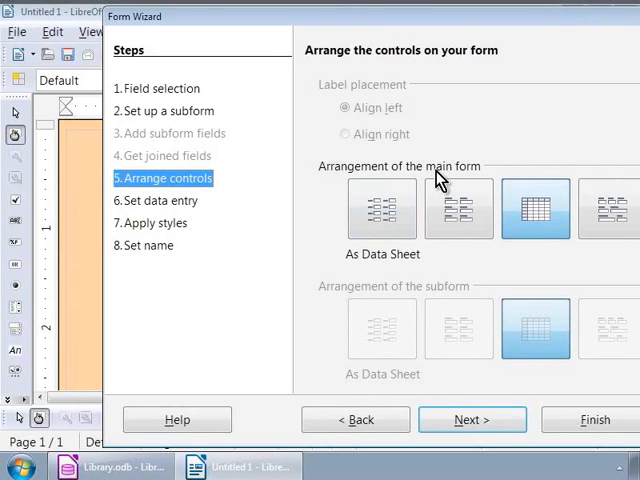
click(382, 208)
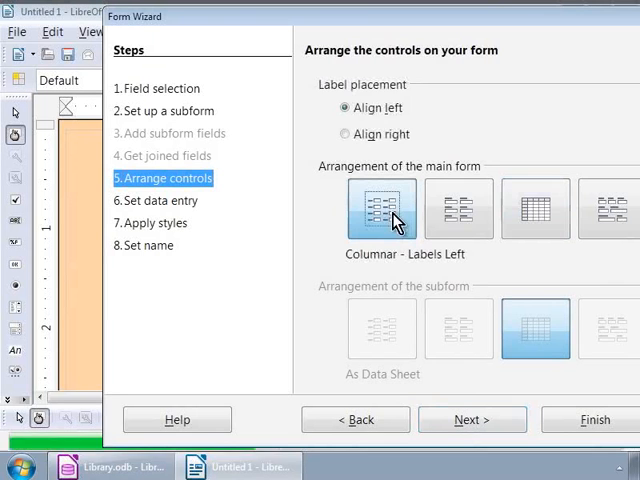
click(458, 208)
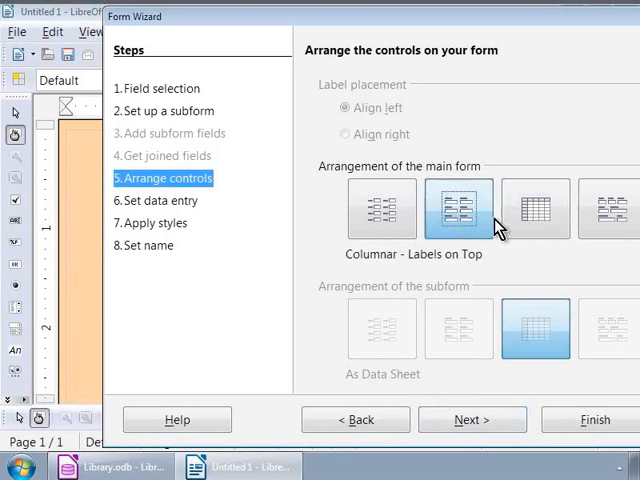
click(535, 208)
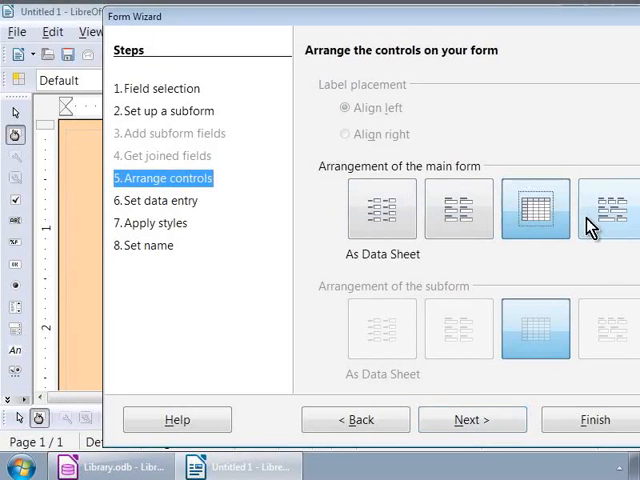
click(610, 208)
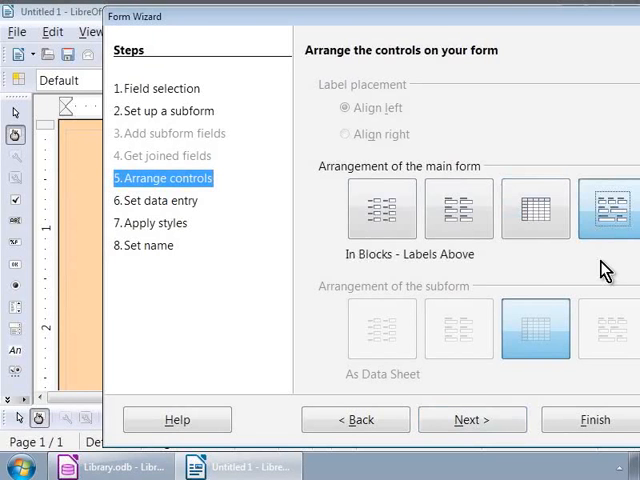
click(458, 209)
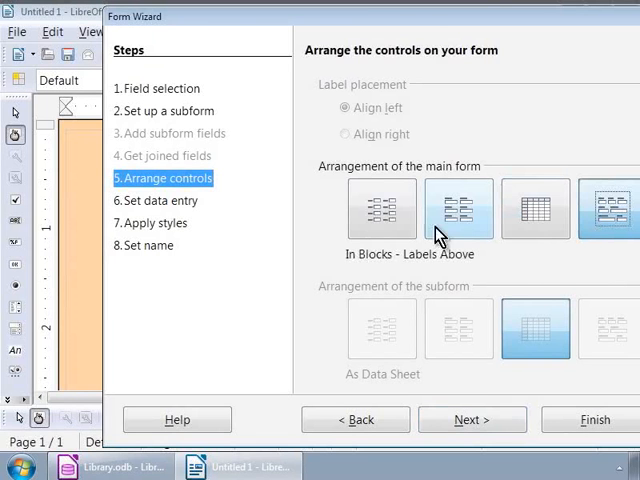
click(381, 208)
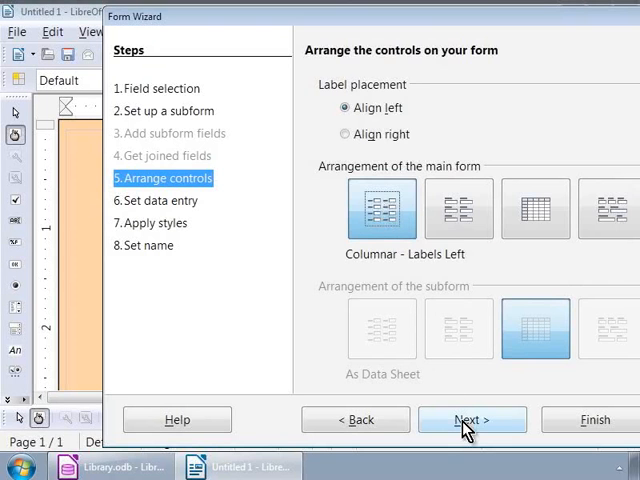
Keep 'The form is to display all data' and proceed to the style step
click(472, 419)
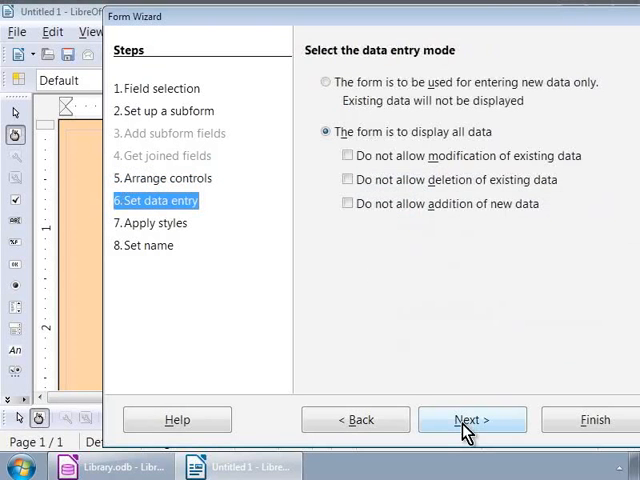
mouse_move(230, 240)
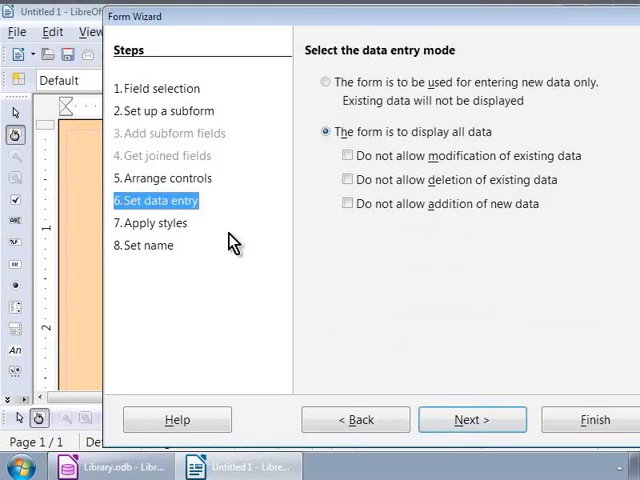
mouse_move(212, 225)
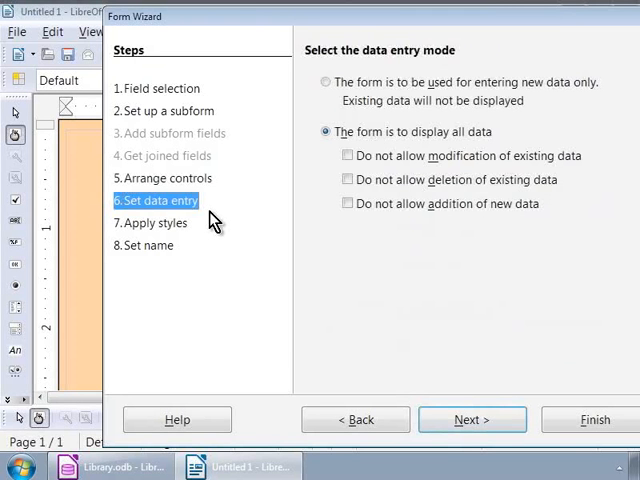
mouse_move(290, 297)
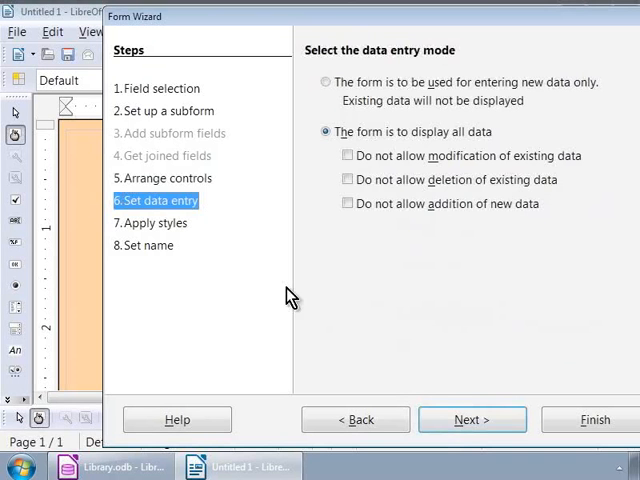
click(472, 419)
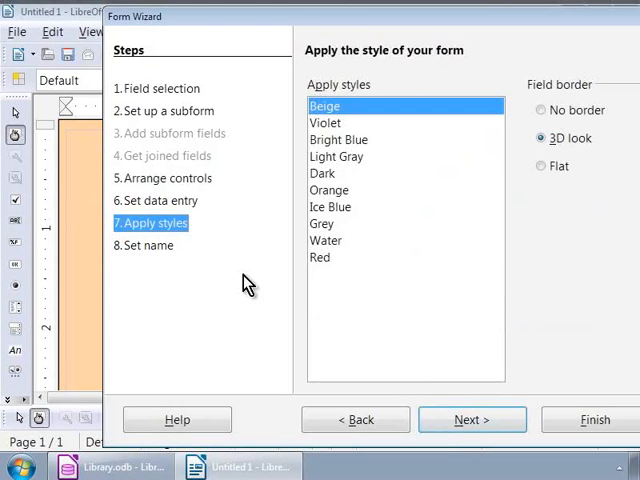
mouse_move(199, 237)
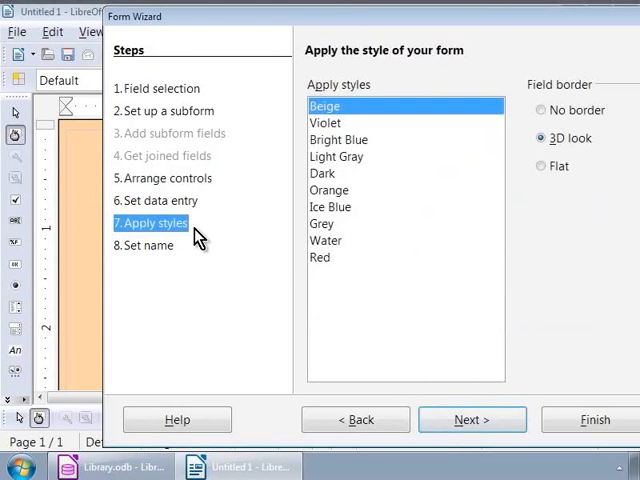
mouse_move(305, 265)
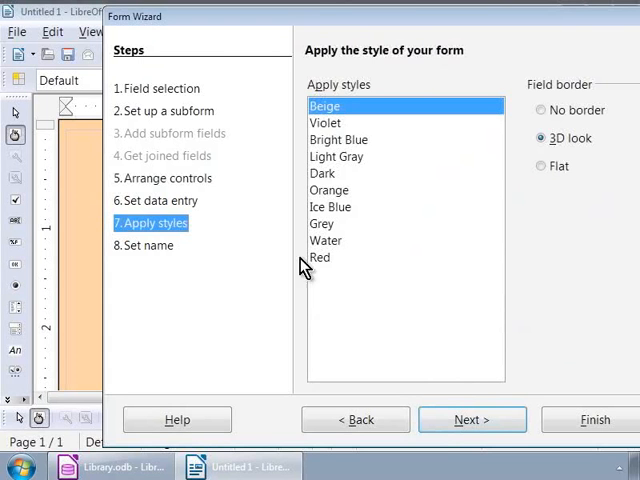
Preview Water, Orange and Dark, then apply Ice Blue and advance to naming
click(326, 240)
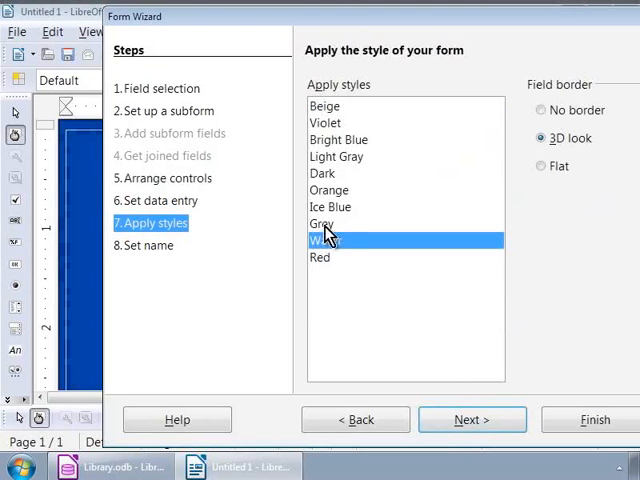
click(330, 190)
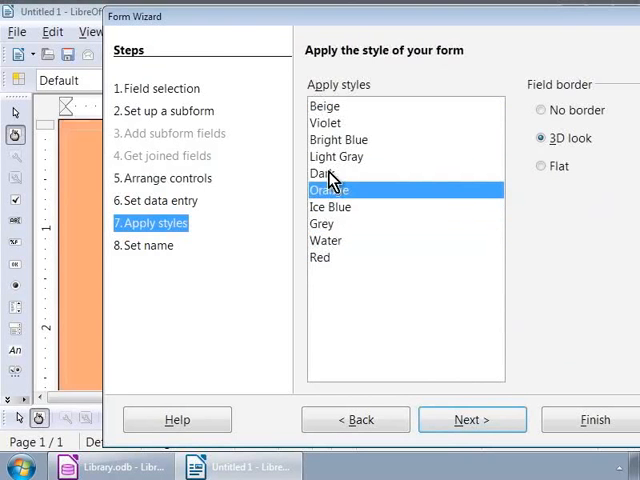
click(325, 173)
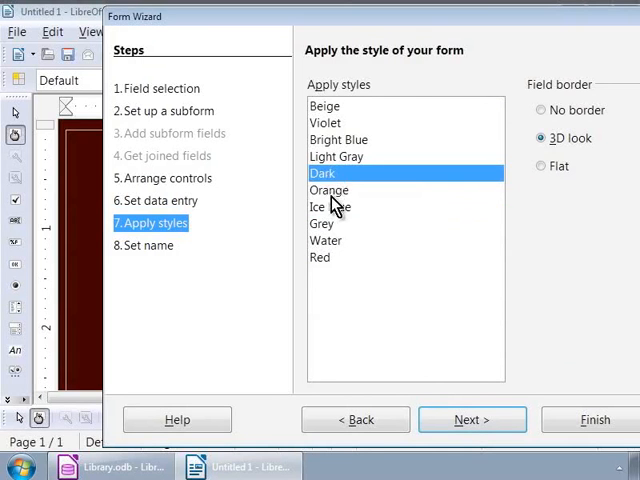
click(331, 206)
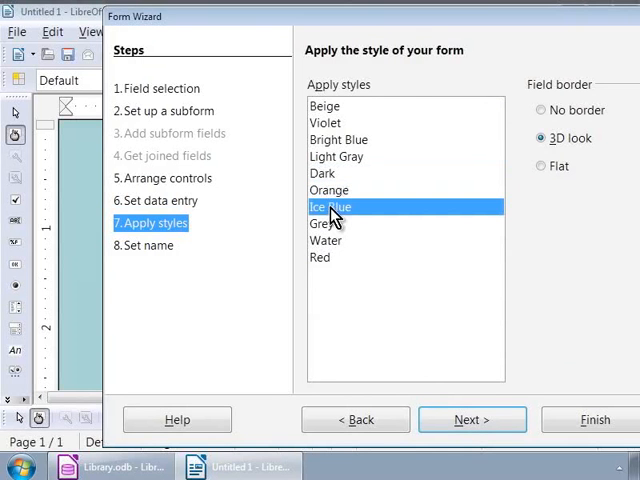
mouse_move(453, 375)
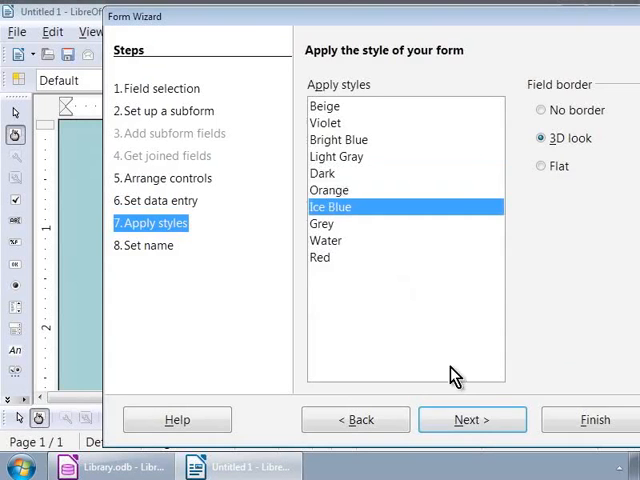
click(471, 419)
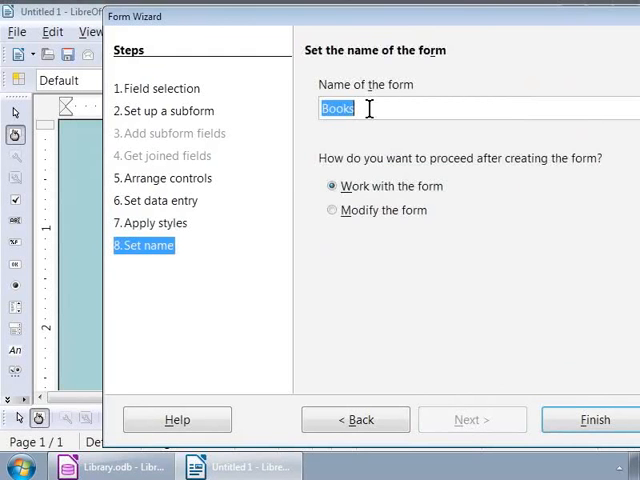
Enter 'Books data entry form' as the form name, keeping Work with the form
text(data entry fo)
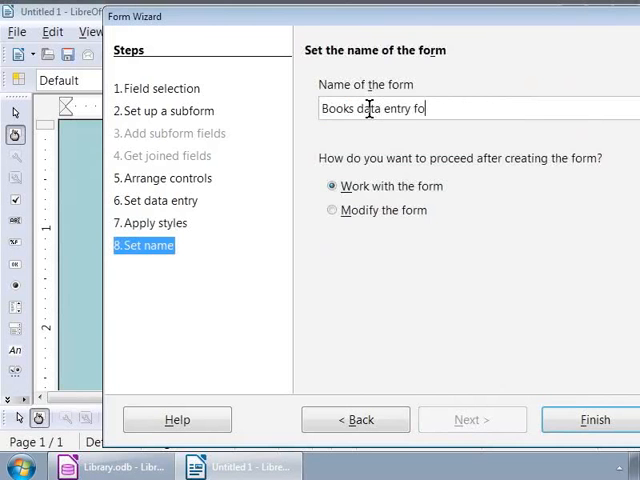
text(rm)
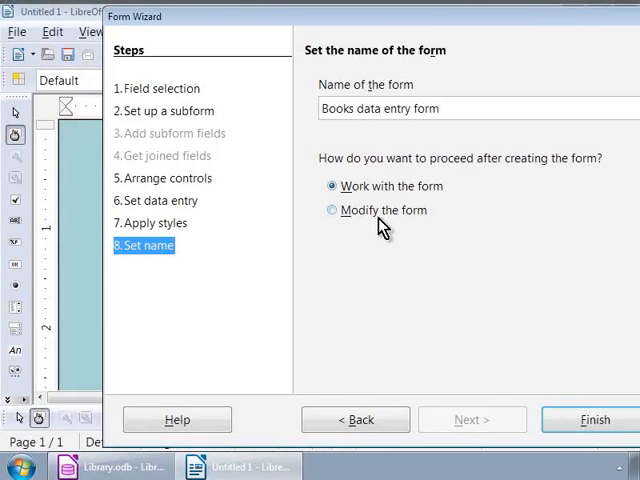
click(440, 108)
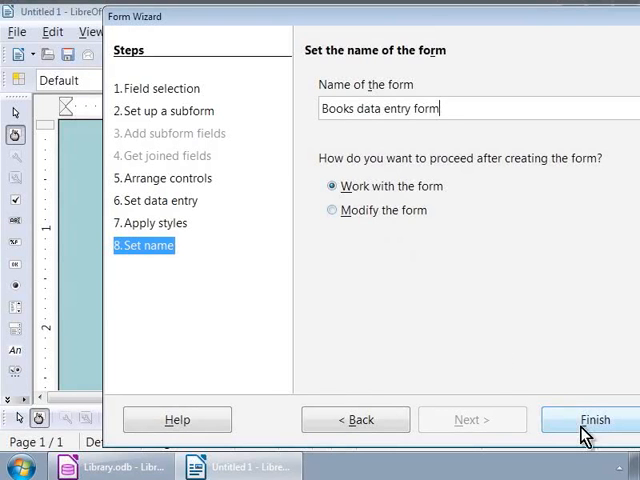
Finish the Form Wizard so the form opens at record 1 of 5
click(595, 419)
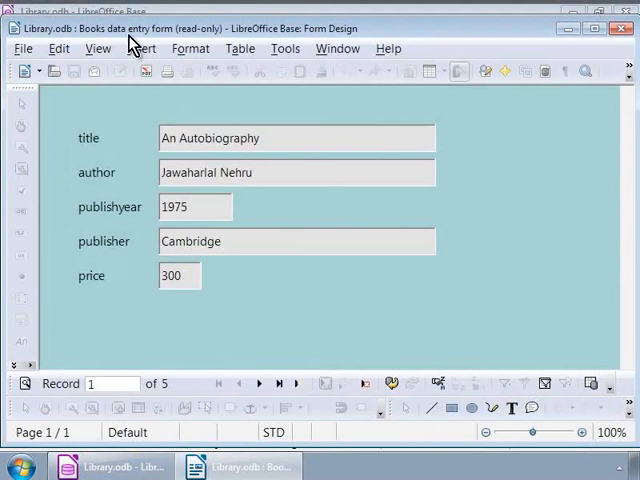
mouse_move(195, 92)
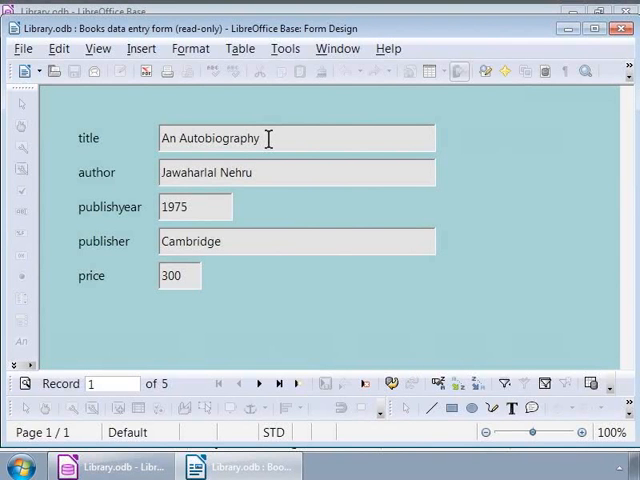
Select the price value 300, then navigate to record 2, Conquest of Self
triple_click(178, 275)
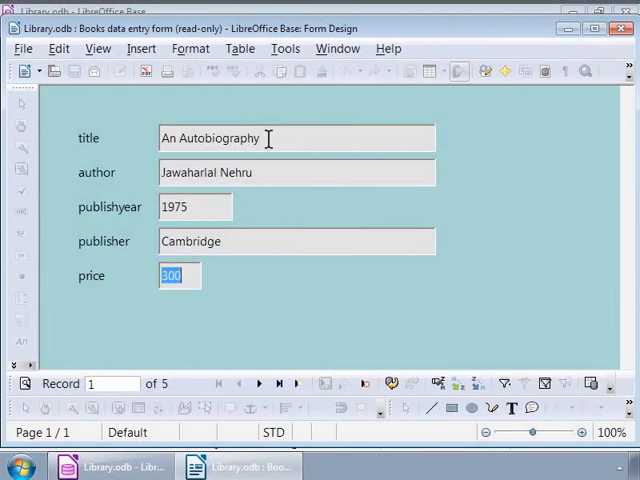
click(258, 383)
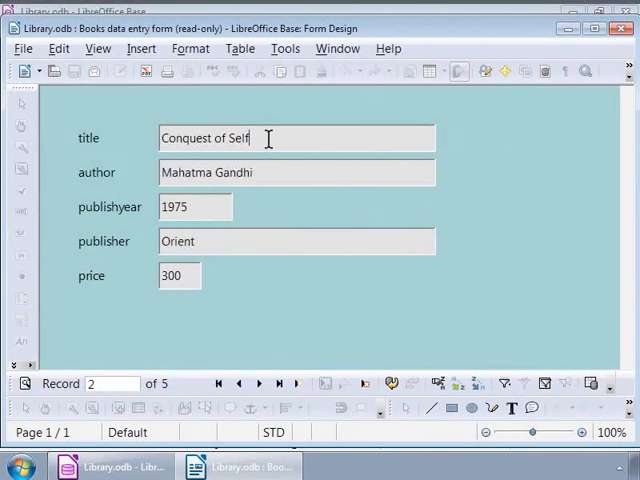
mouse_move(266, 223)
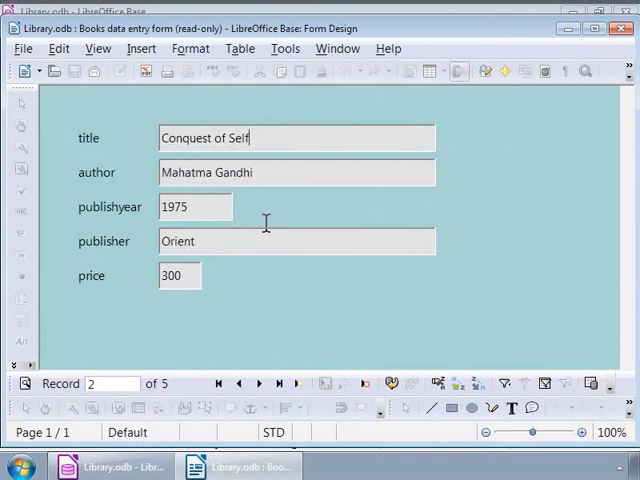
mouse_move(258, 383)
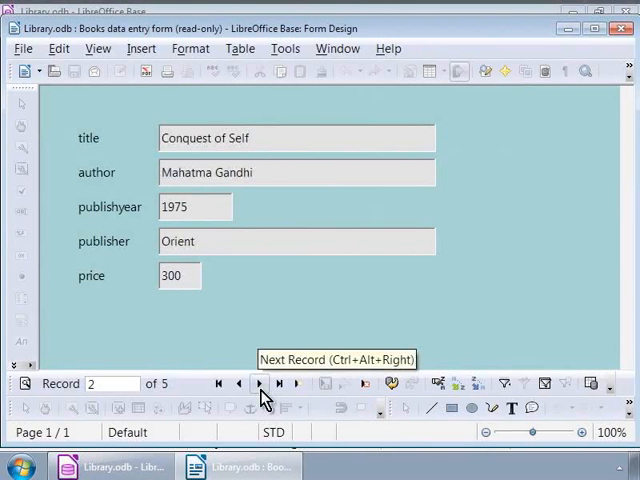
Advance the Books form to record 3 of 5, Merchant of Venice by William Shakespeare
click(259, 383)
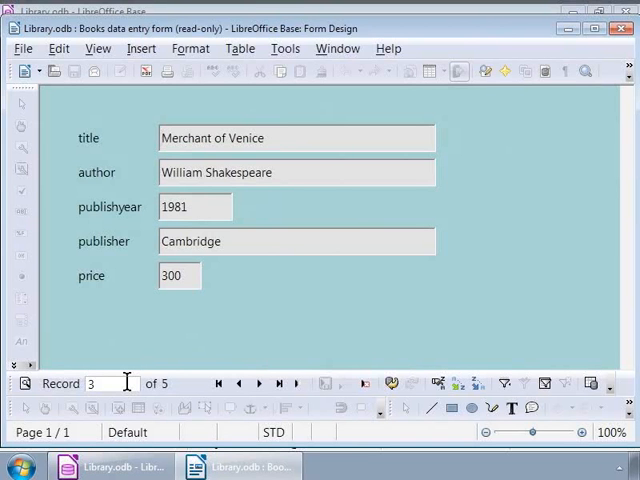
mouse_move(202, 390)
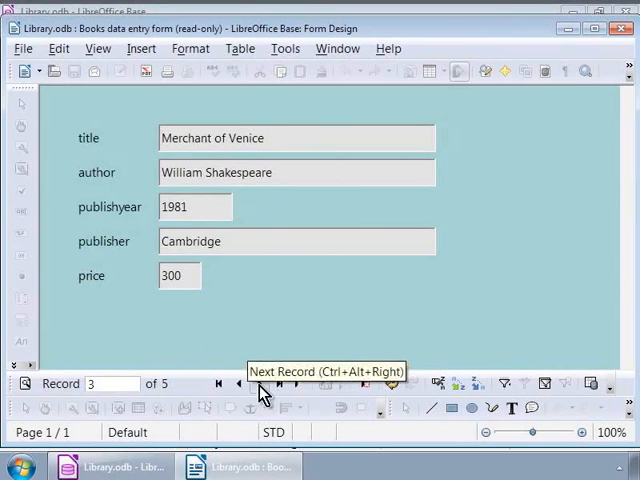
mouse_move(279, 384)
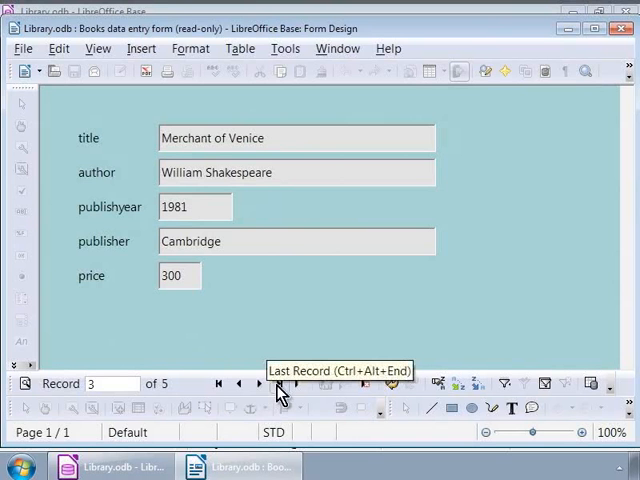